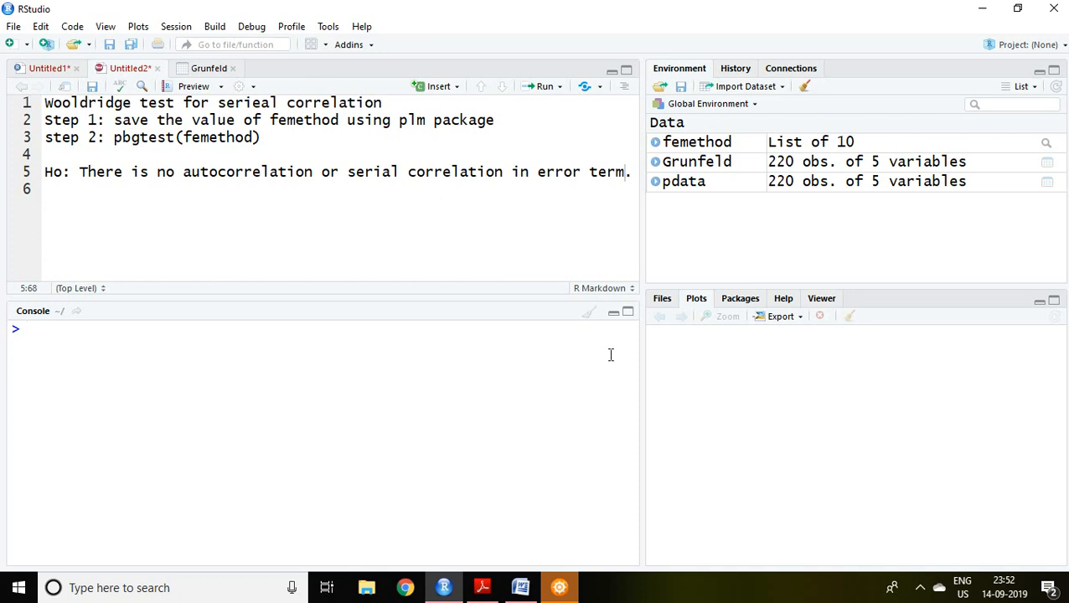
pyautogui.moveTo(233, 81)
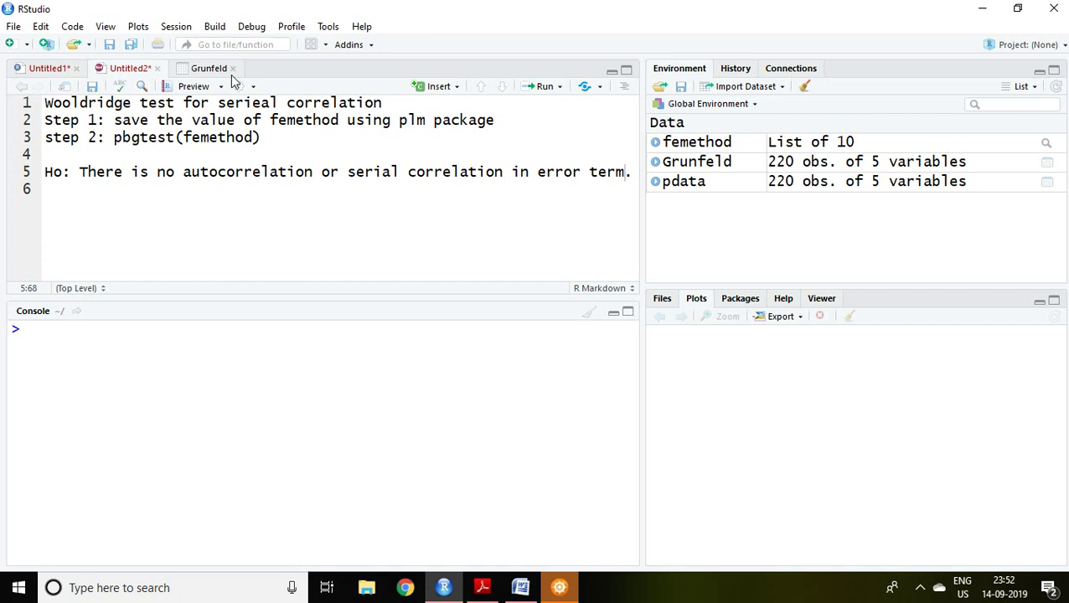
# - Review the Grunfeld data and the step notes on femethod (plm) and pbgtest(femethod)
pyautogui.click(207, 68)
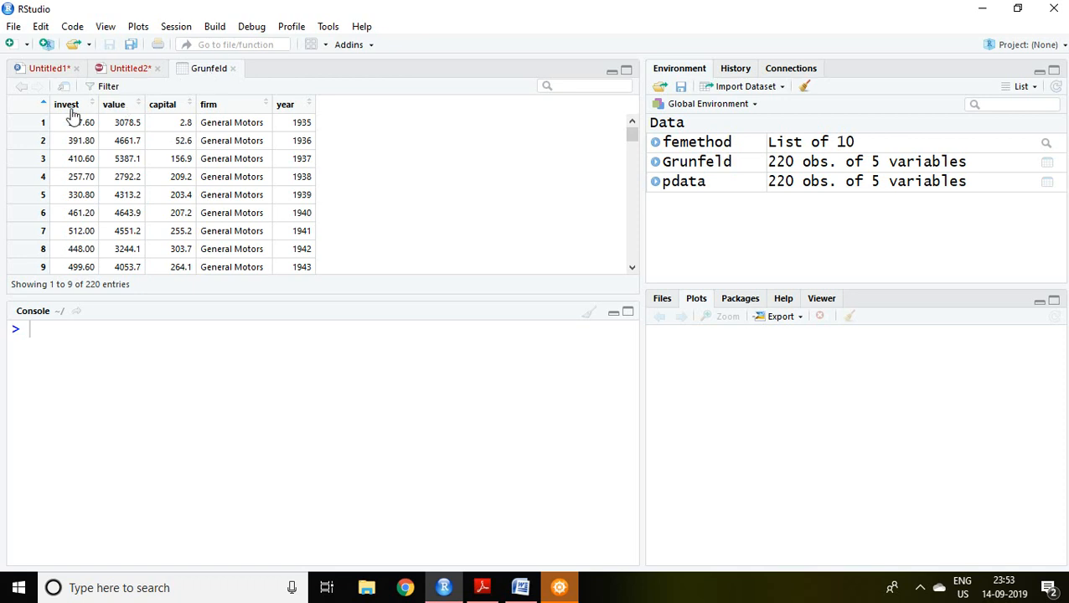
pyautogui.moveTo(126, 114)
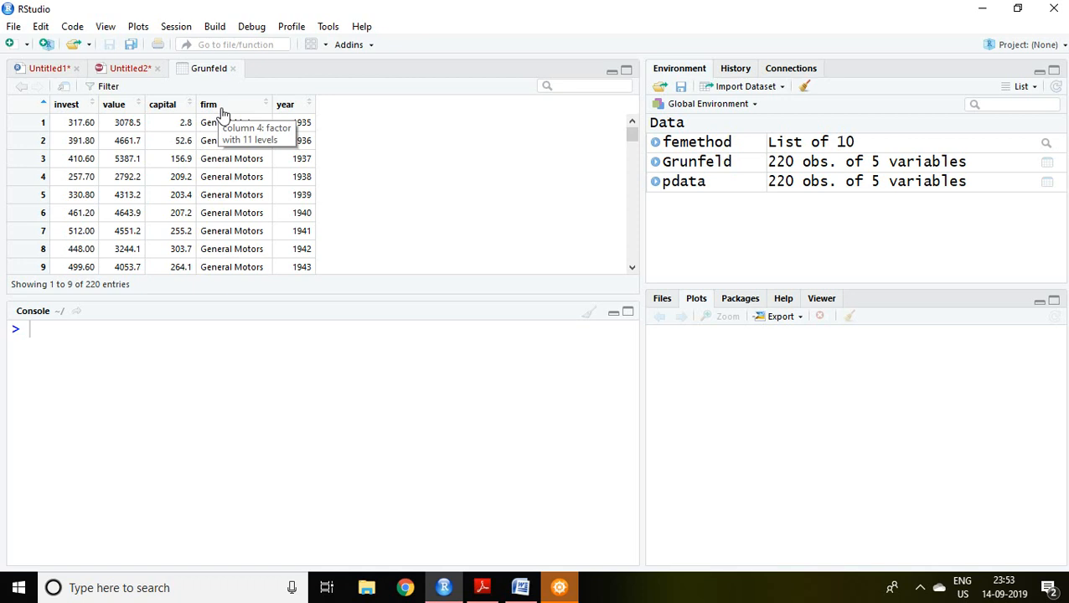
pyautogui.moveTo(298, 103)
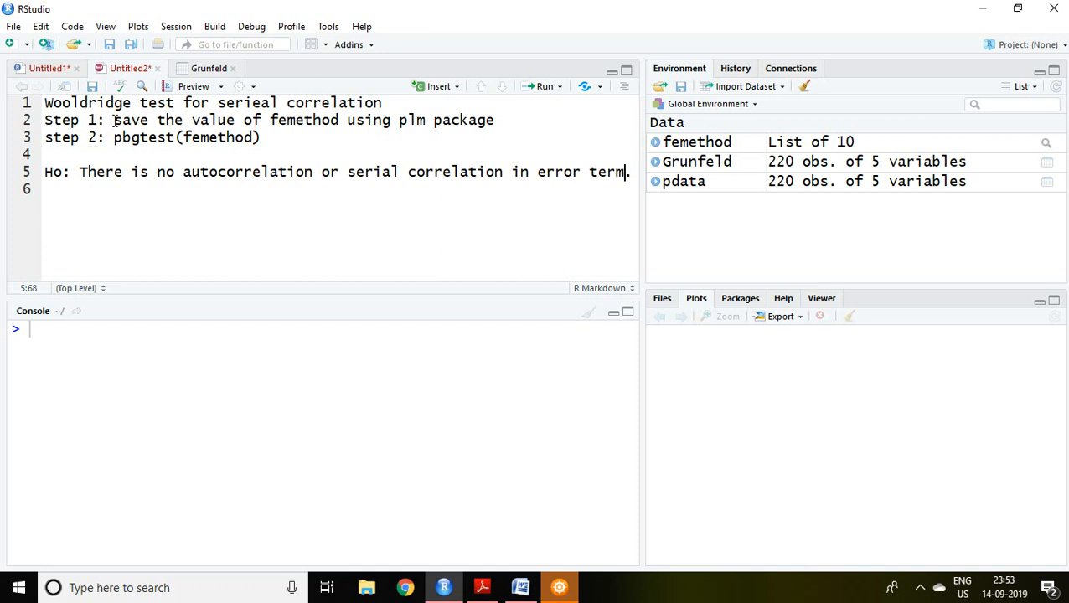
pyautogui.moveTo(114, 121); pyautogui.dragTo(168, 120)
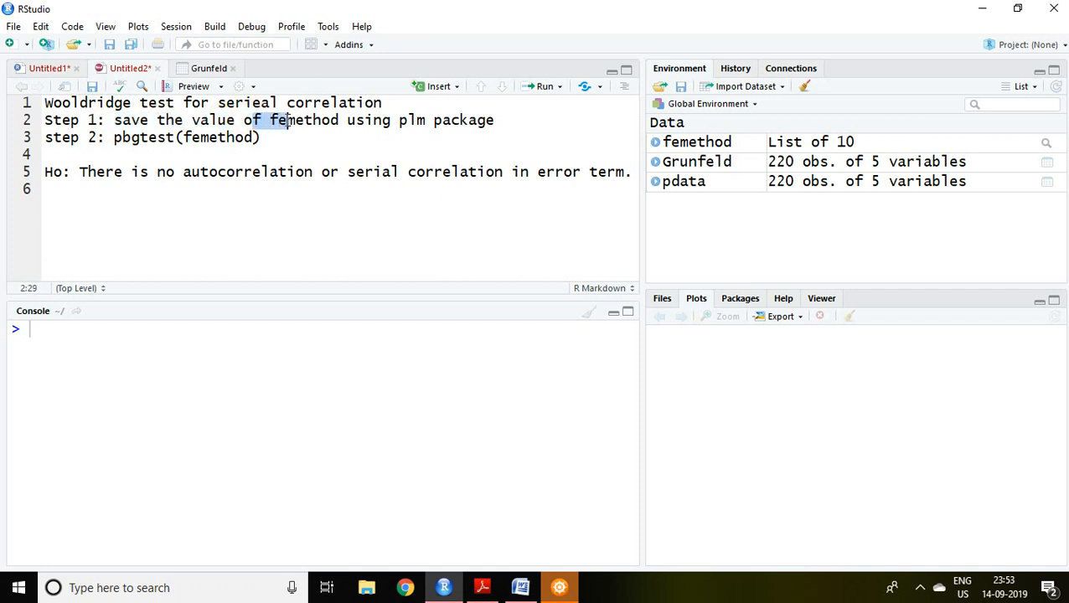
pyautogui.moveTo(260, 120); pyautogui.dragTo(469, 120)
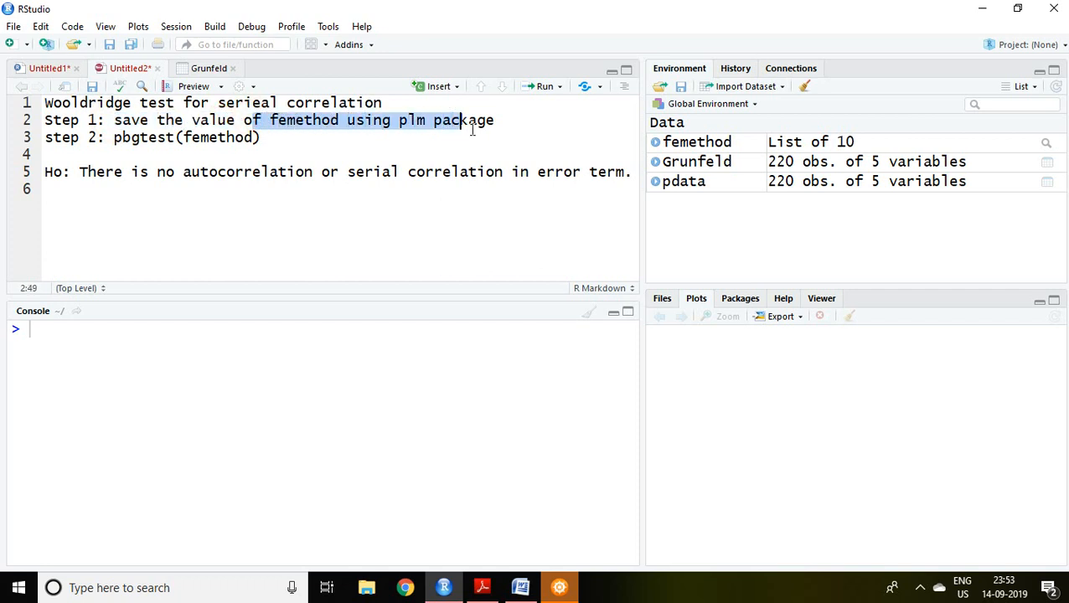
pyautogui.click(500, 120)
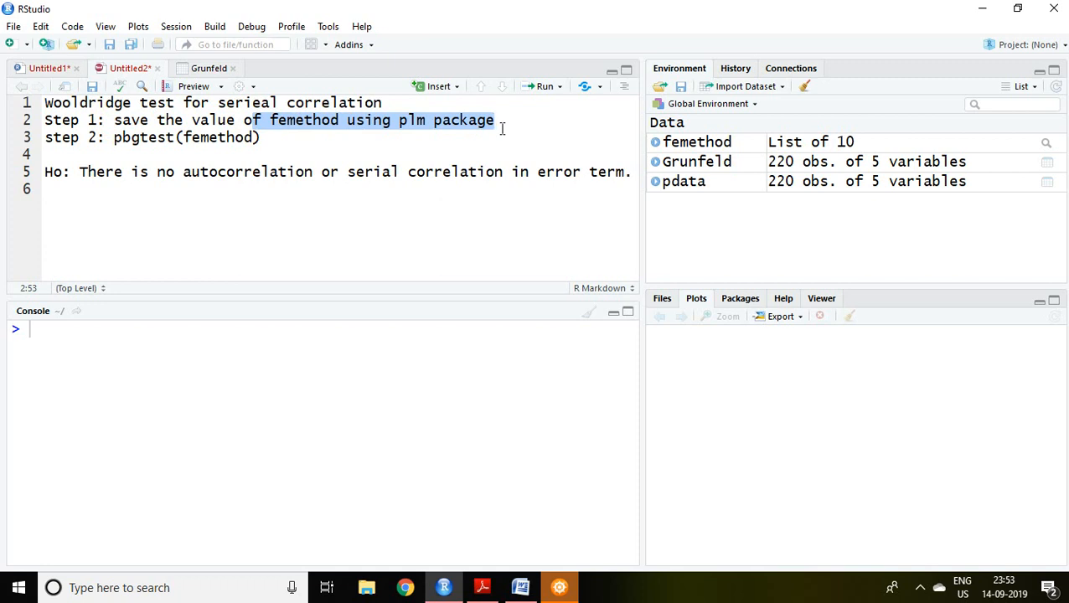
pyautogui.click(496, 121)
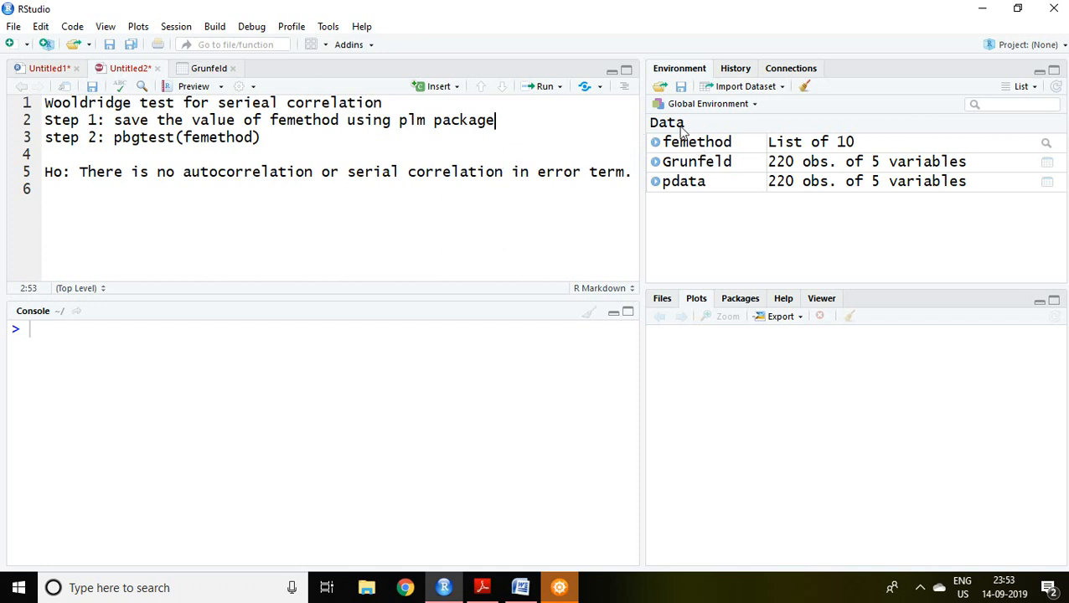
pyautogui.moveTo(712, 159)
pyautogui.write('S')
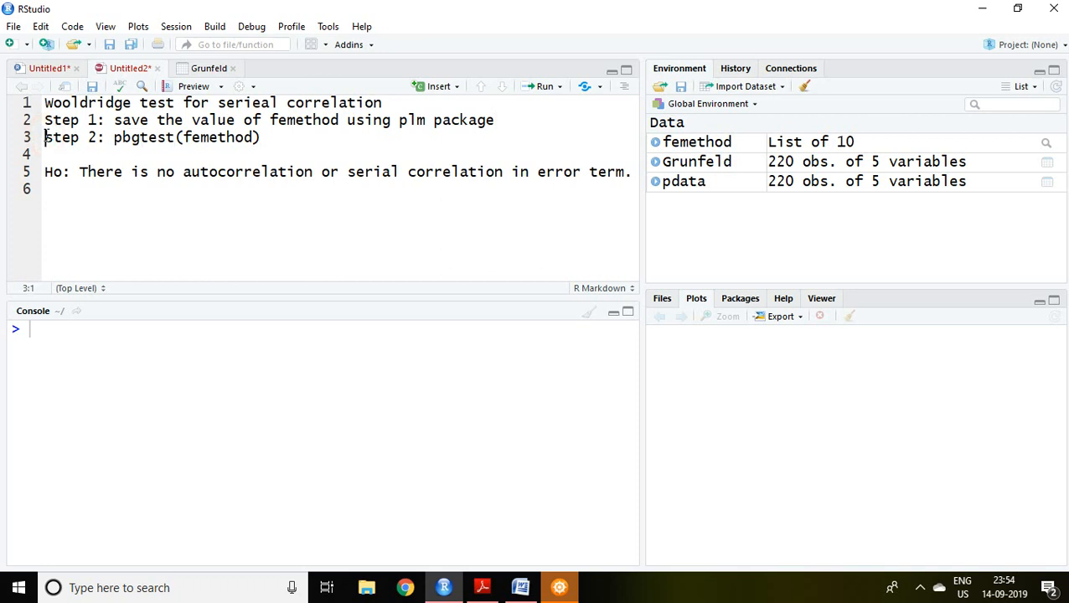
pyautogui.doubleClick(52, 137)
pyautogui.write('s')
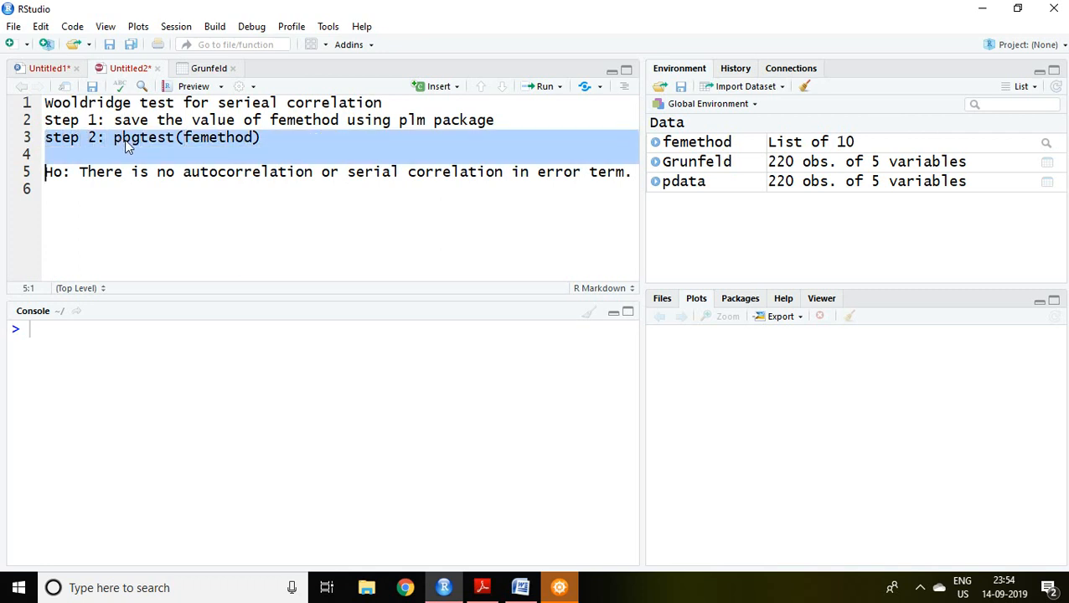
pyautogui.moveTo(174, 148)
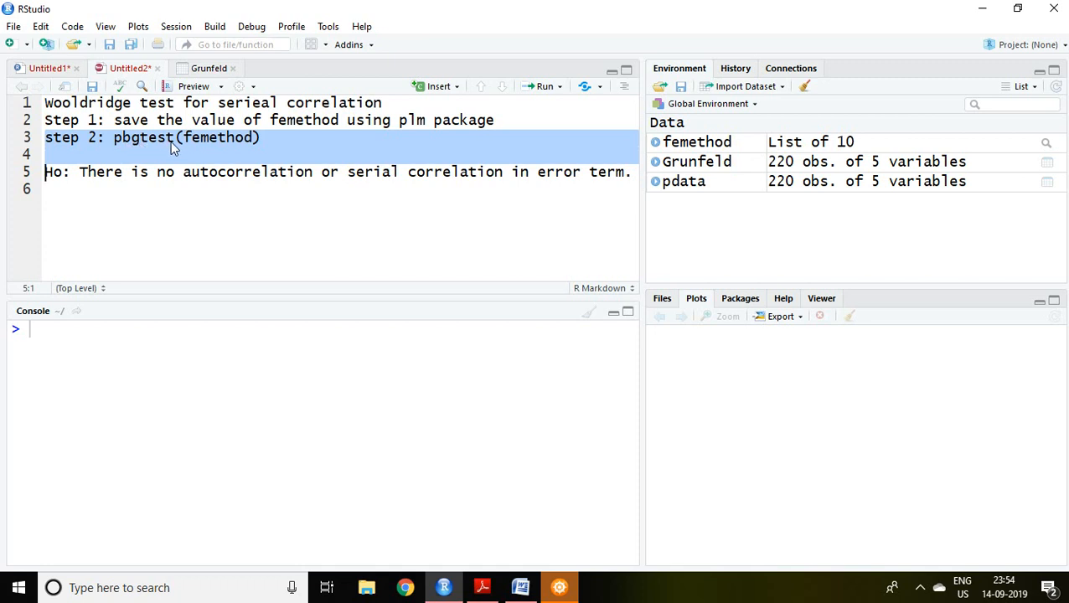
pyautogui.moveTo(117, 143)
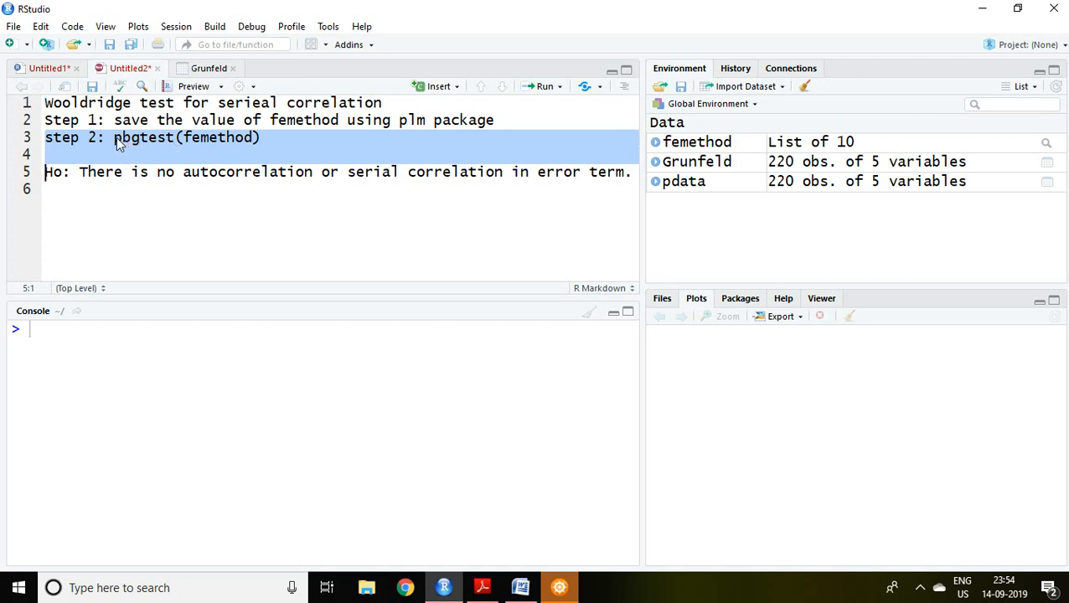
pyautogui.moveTo(147, 147)
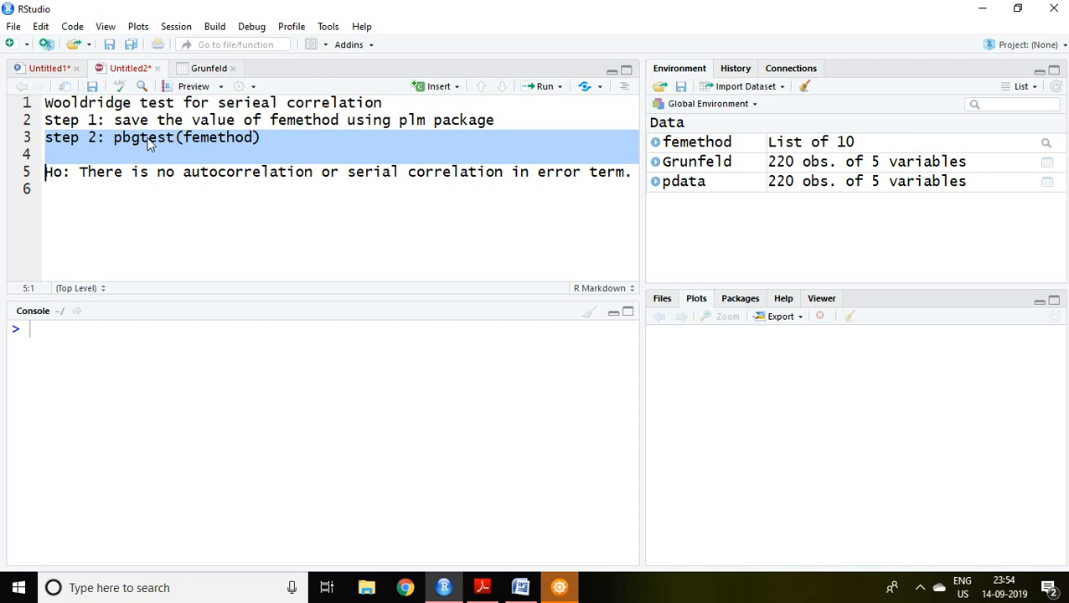
pyautogui.moveTo(208, 144)
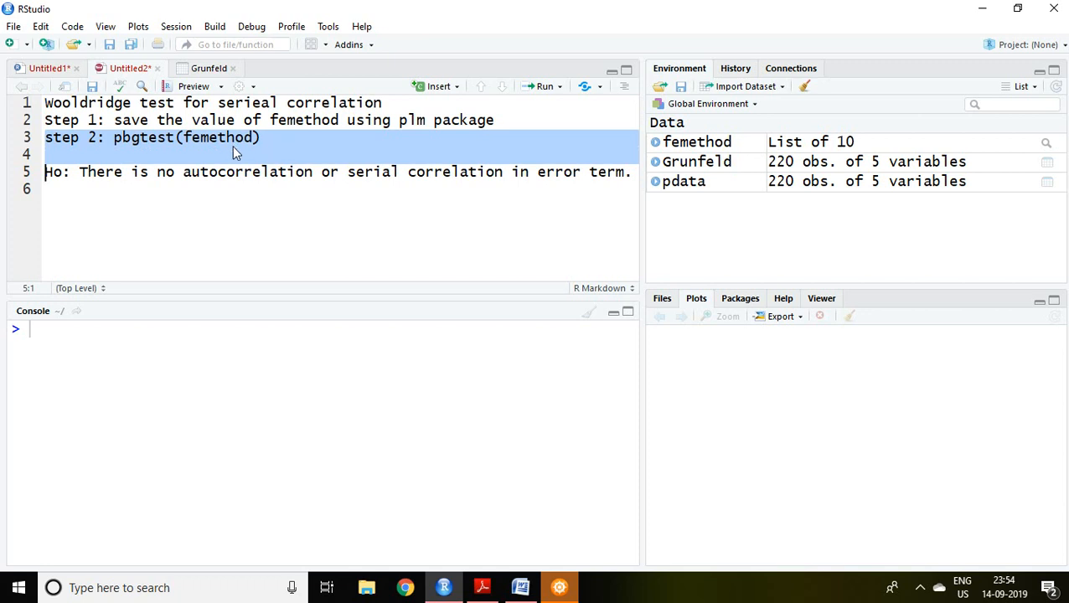
pyautogui.moveTo(255, 144)
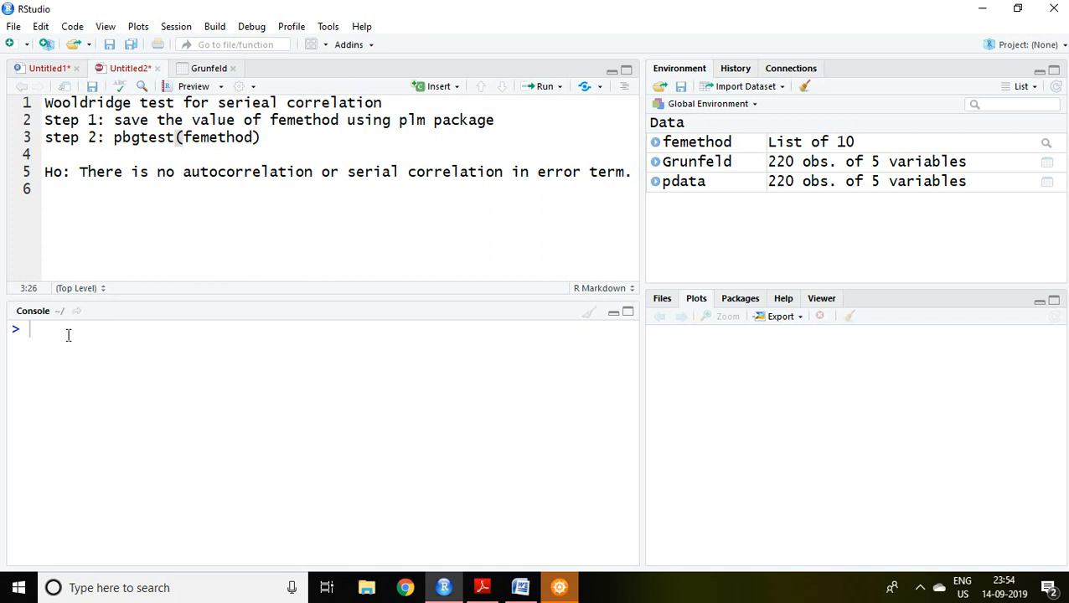
# - Run pbgtest(femethod) in the console to test the panel model for serial correlation
pyautogui.write('p')
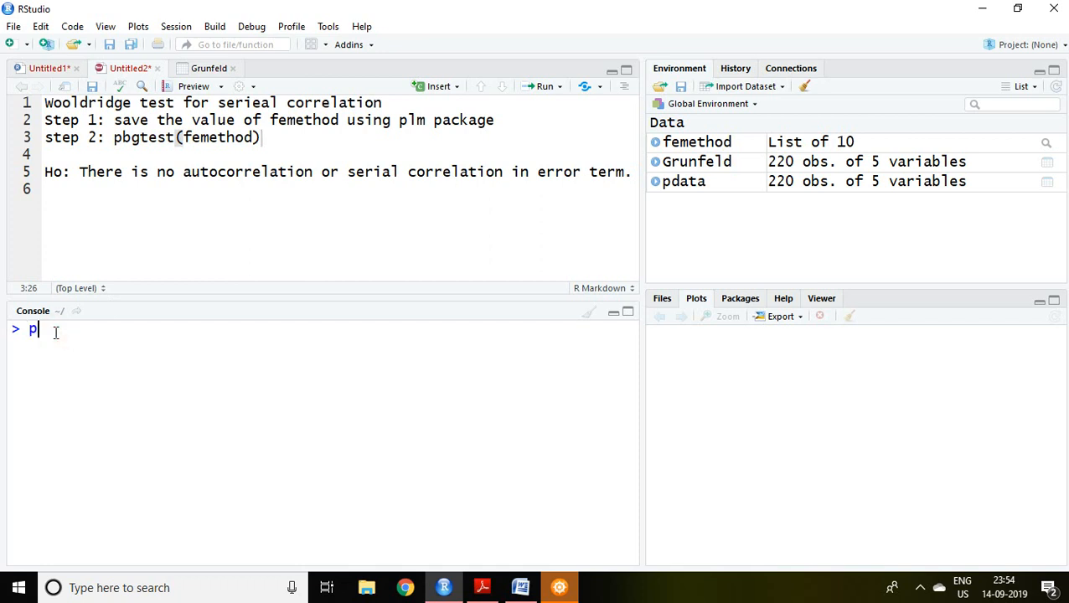
pyautogui.write('bgtest(')
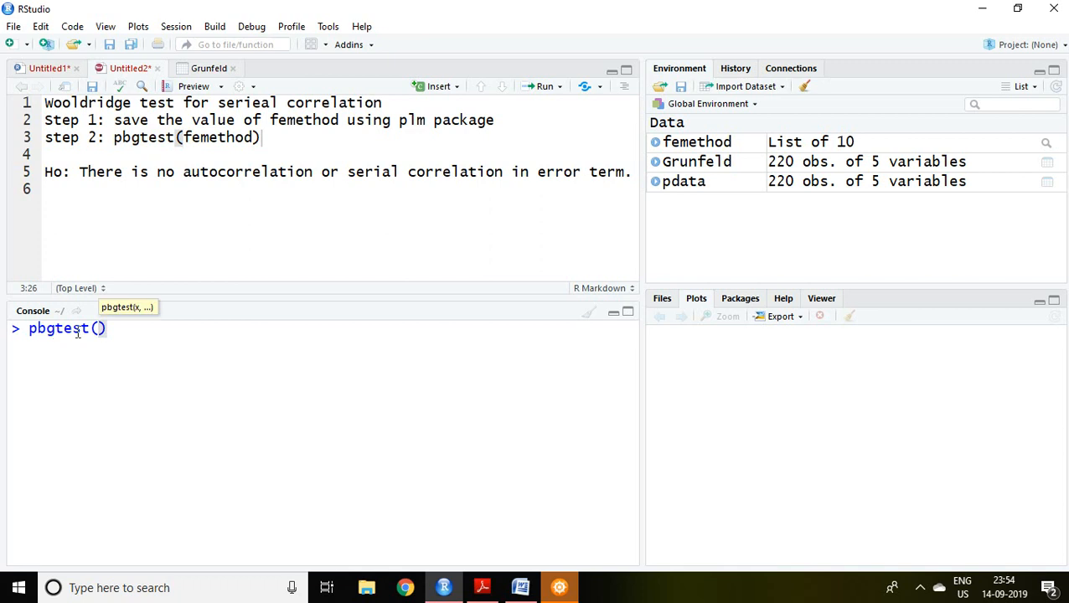
pyautogui.write('f')
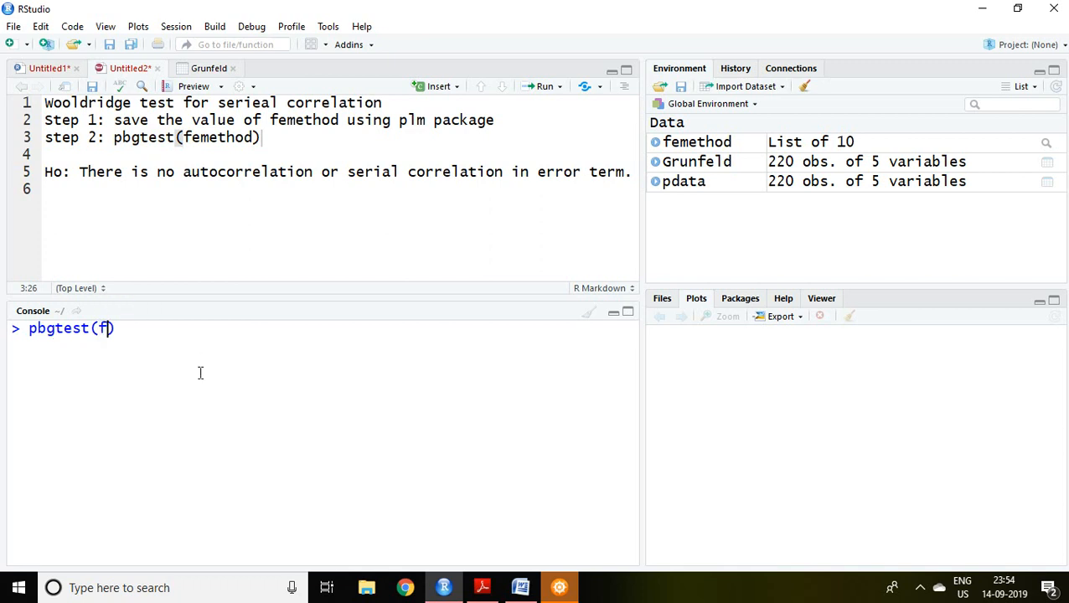
pyautogui.write('emethod')
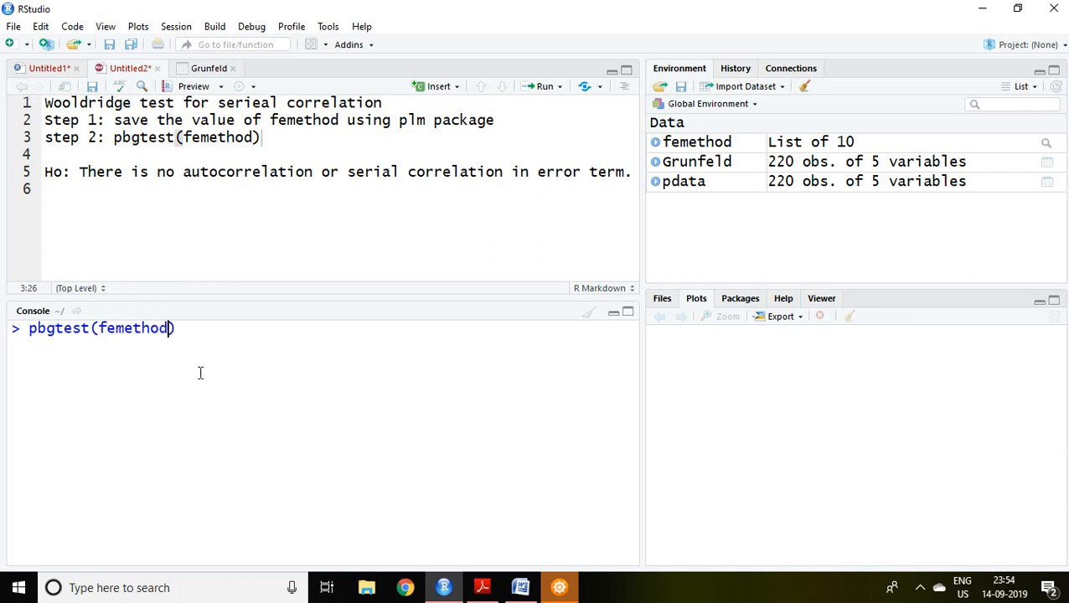
pyautogui.press('Enter')
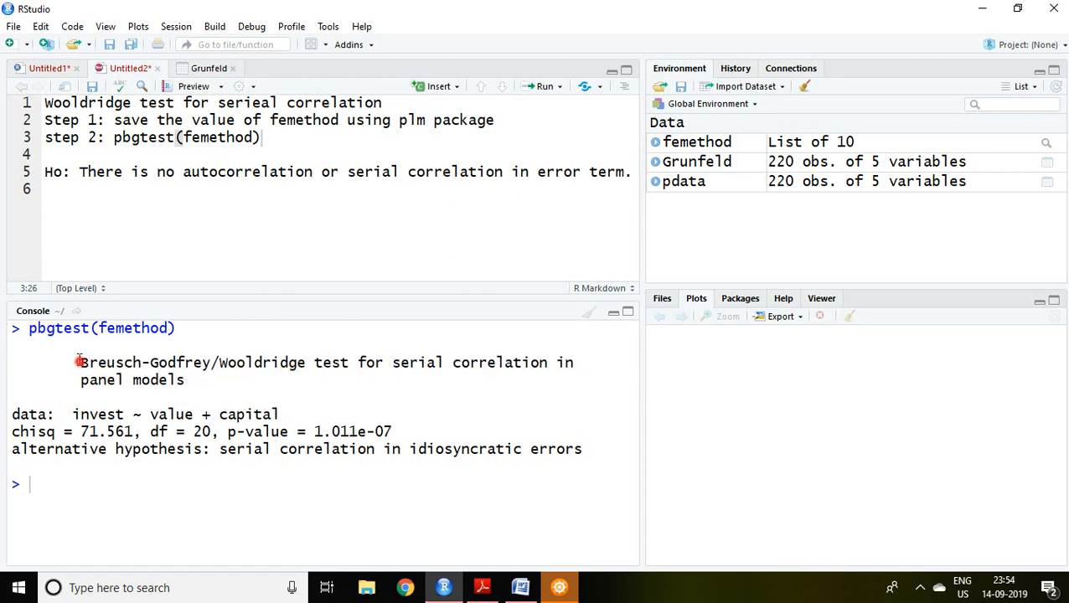
pyautogui.moveTo(559, 473)
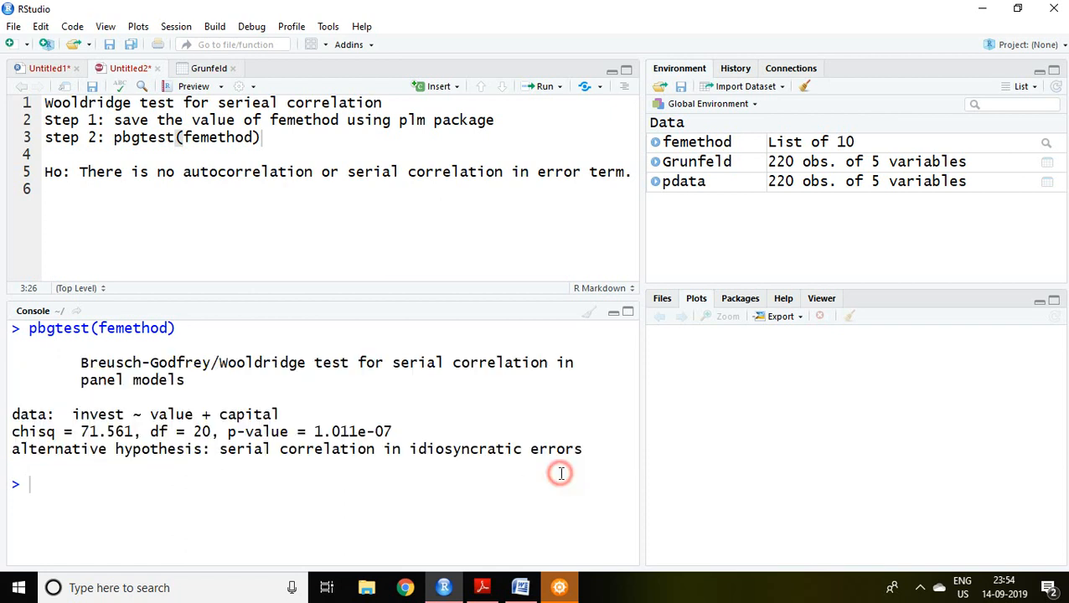
pyautogui.moveTo(121, 414)
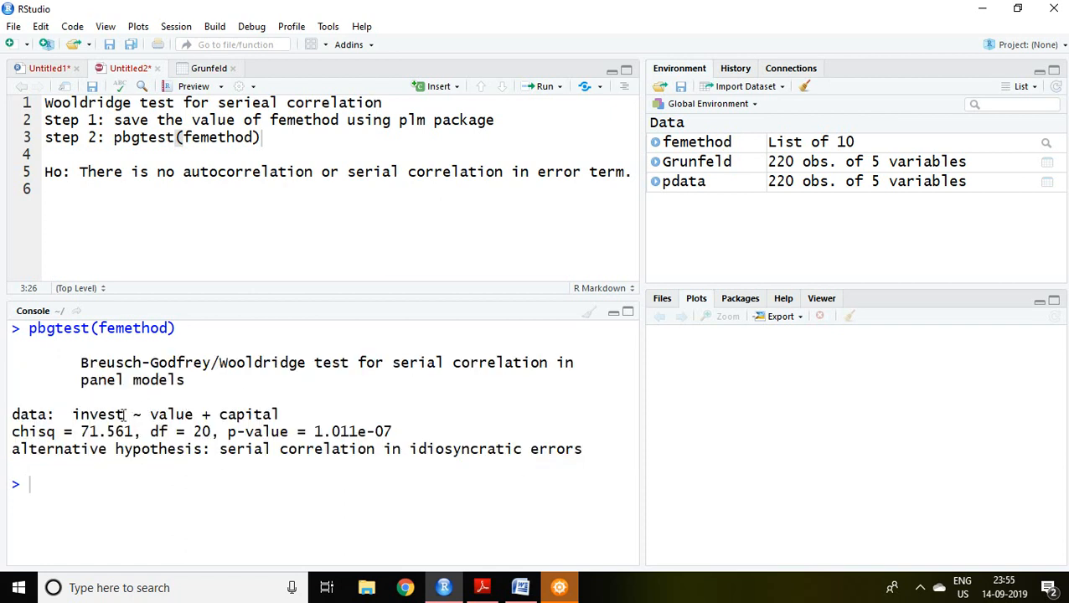
# - Highlight the dependent variable invest and the p-value 1.011e-07 in the test output
pyautogui.doubleClick(97, 414)
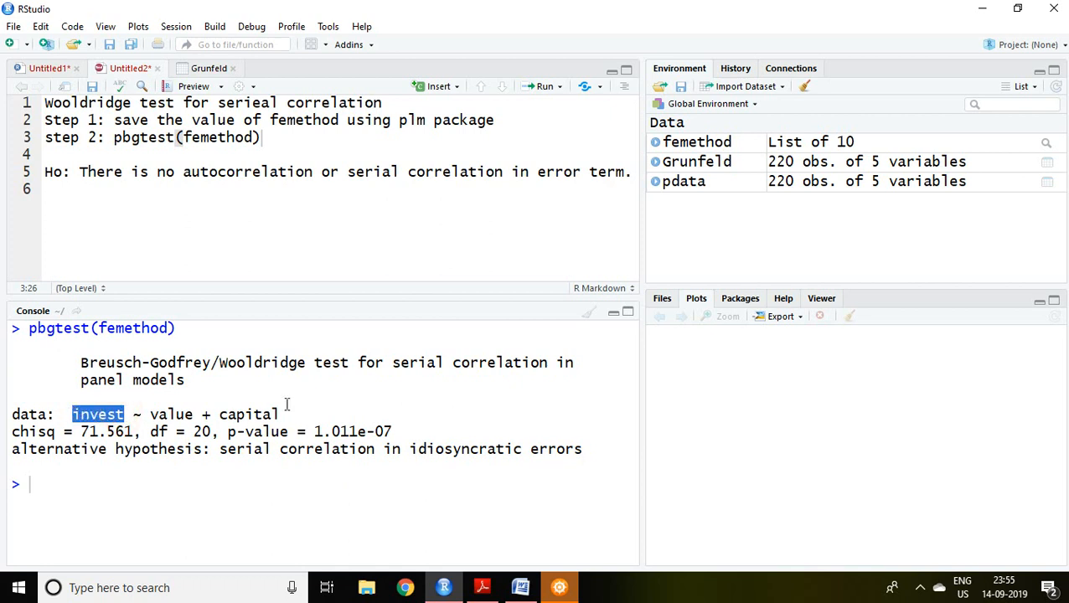
pyautogui.doubleClick(248, 414)
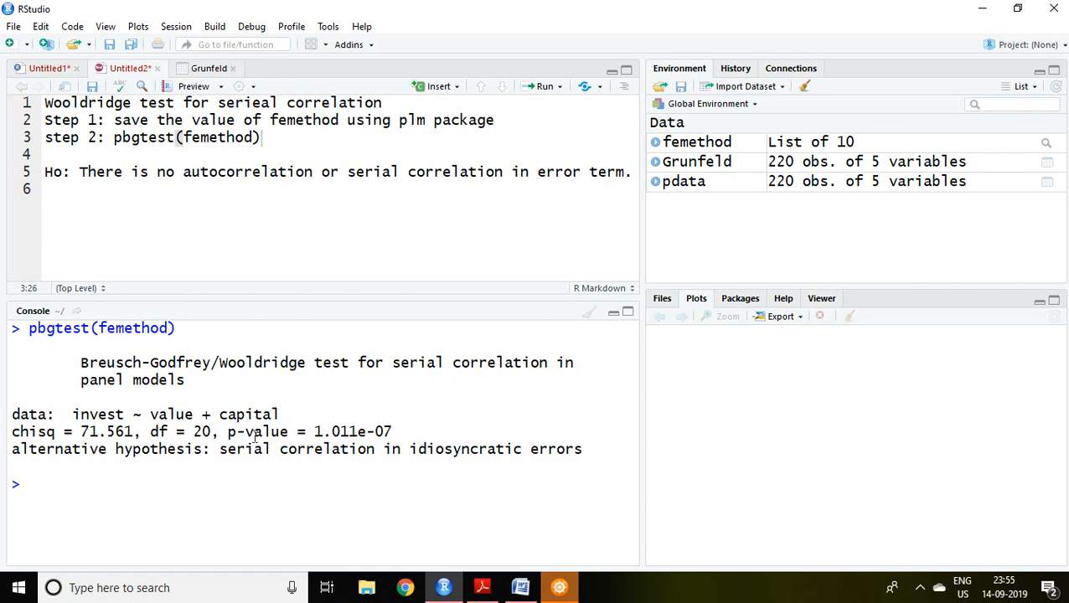
pyautogui.moveTo(225, 432)
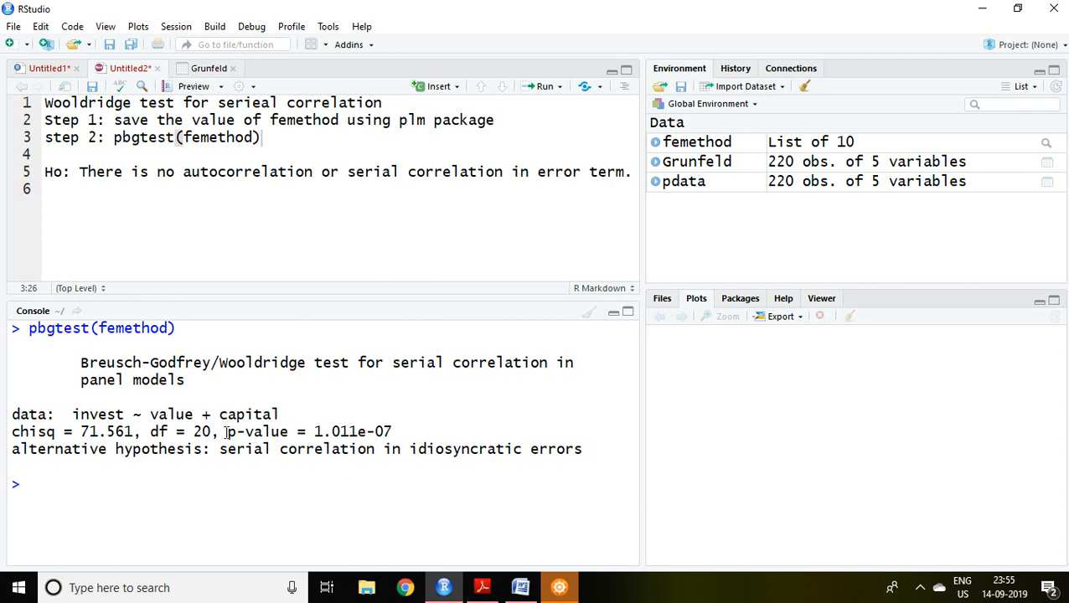
pyautogui.doubleClick(254, 432)
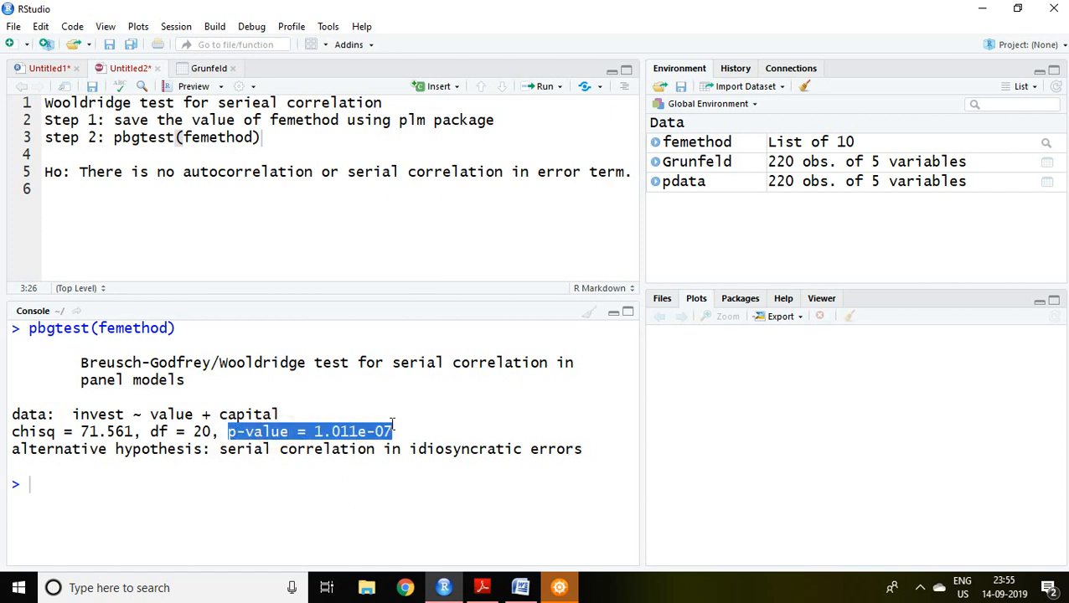
pyautogui.moveTo(322, 449)
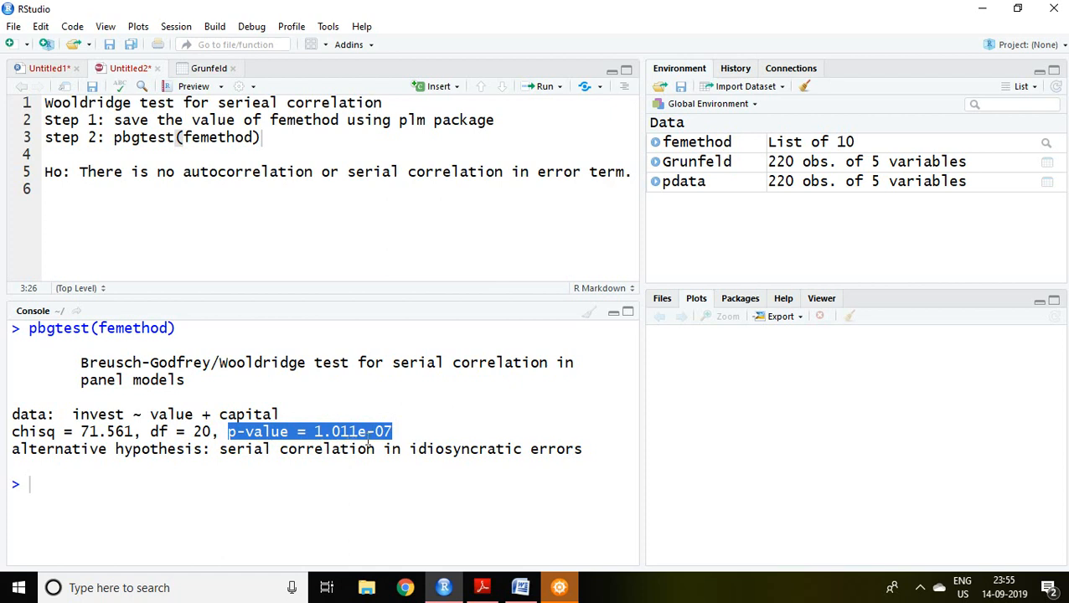
pyautogui.moveTo(369, 444)
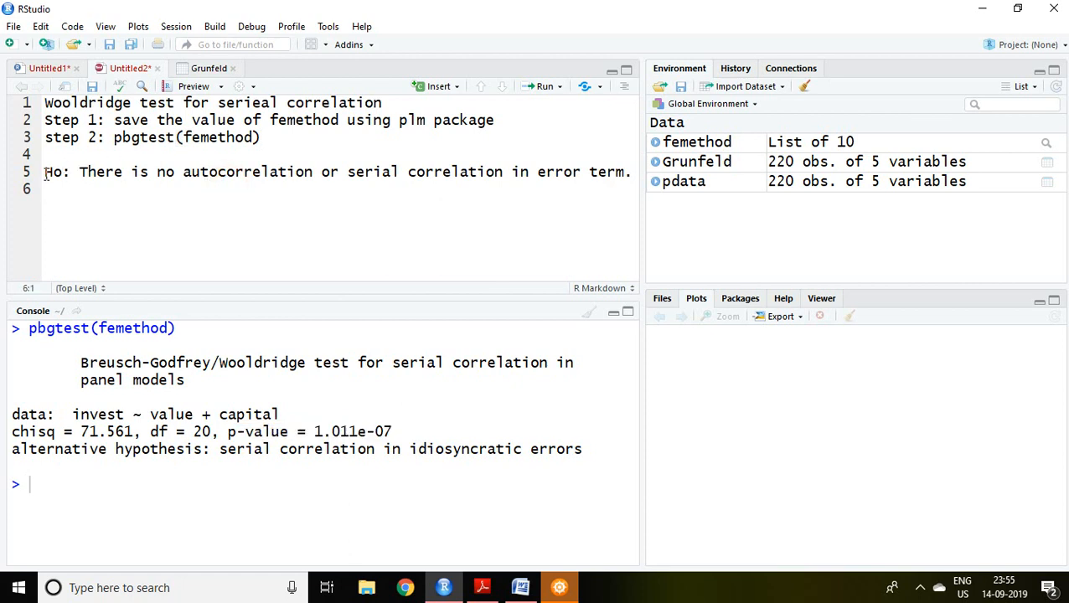
pyautogui.click(47, 171)
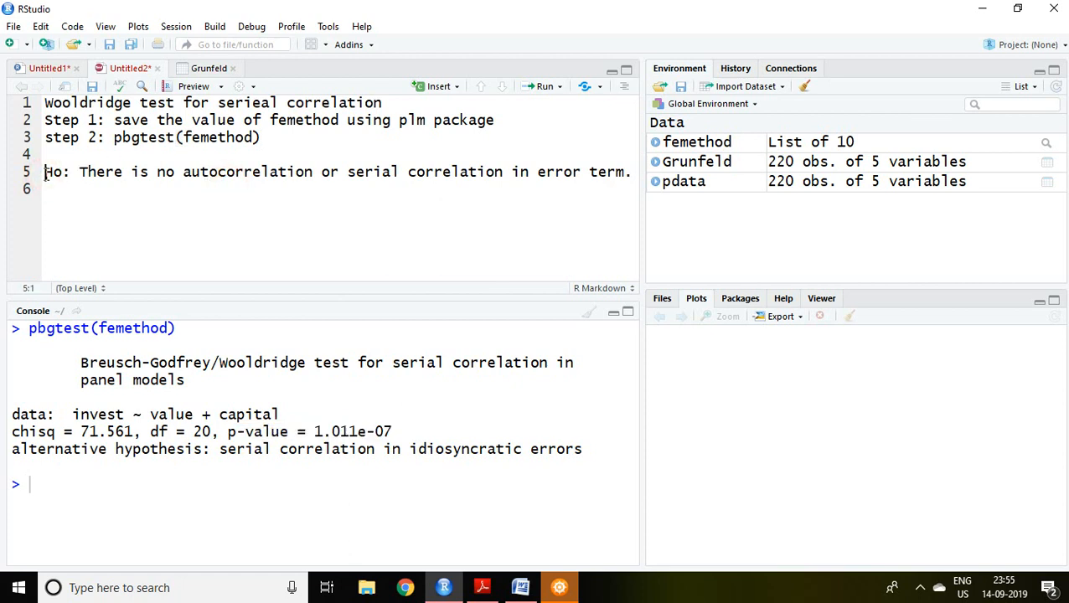
pyautogui.moveTo(43, 171); pyautogui.dragTo(181, 170)
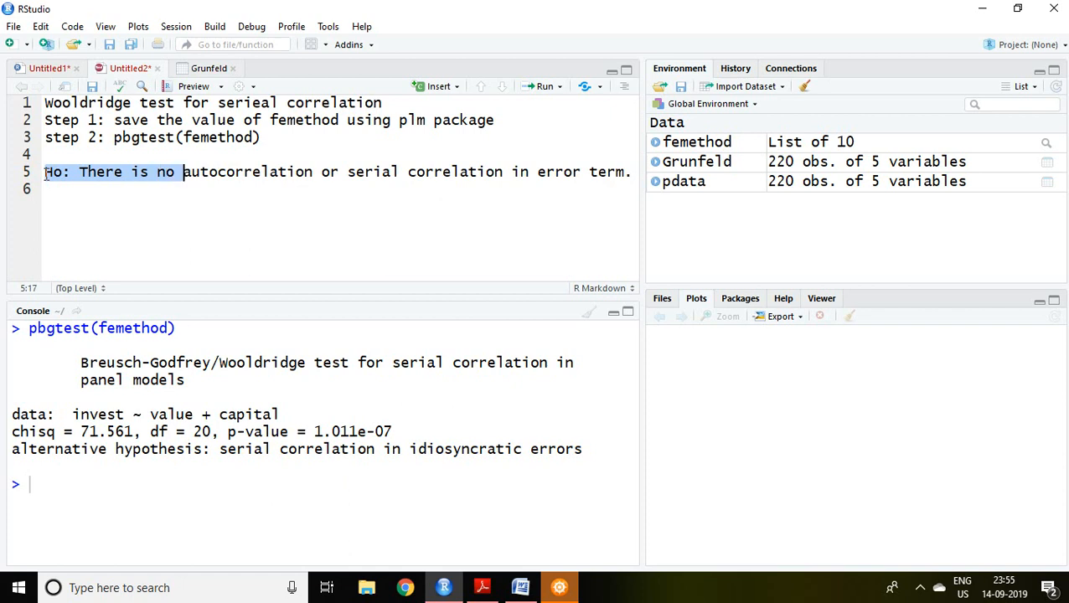